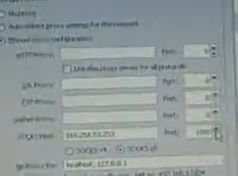
{"action": "scroll", "scroll_direction": "down", "scroll_amount": 3}
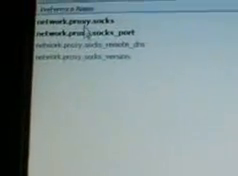
{"action": "type", "text": "socks"}
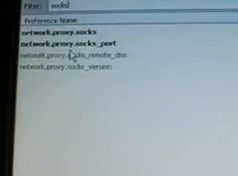